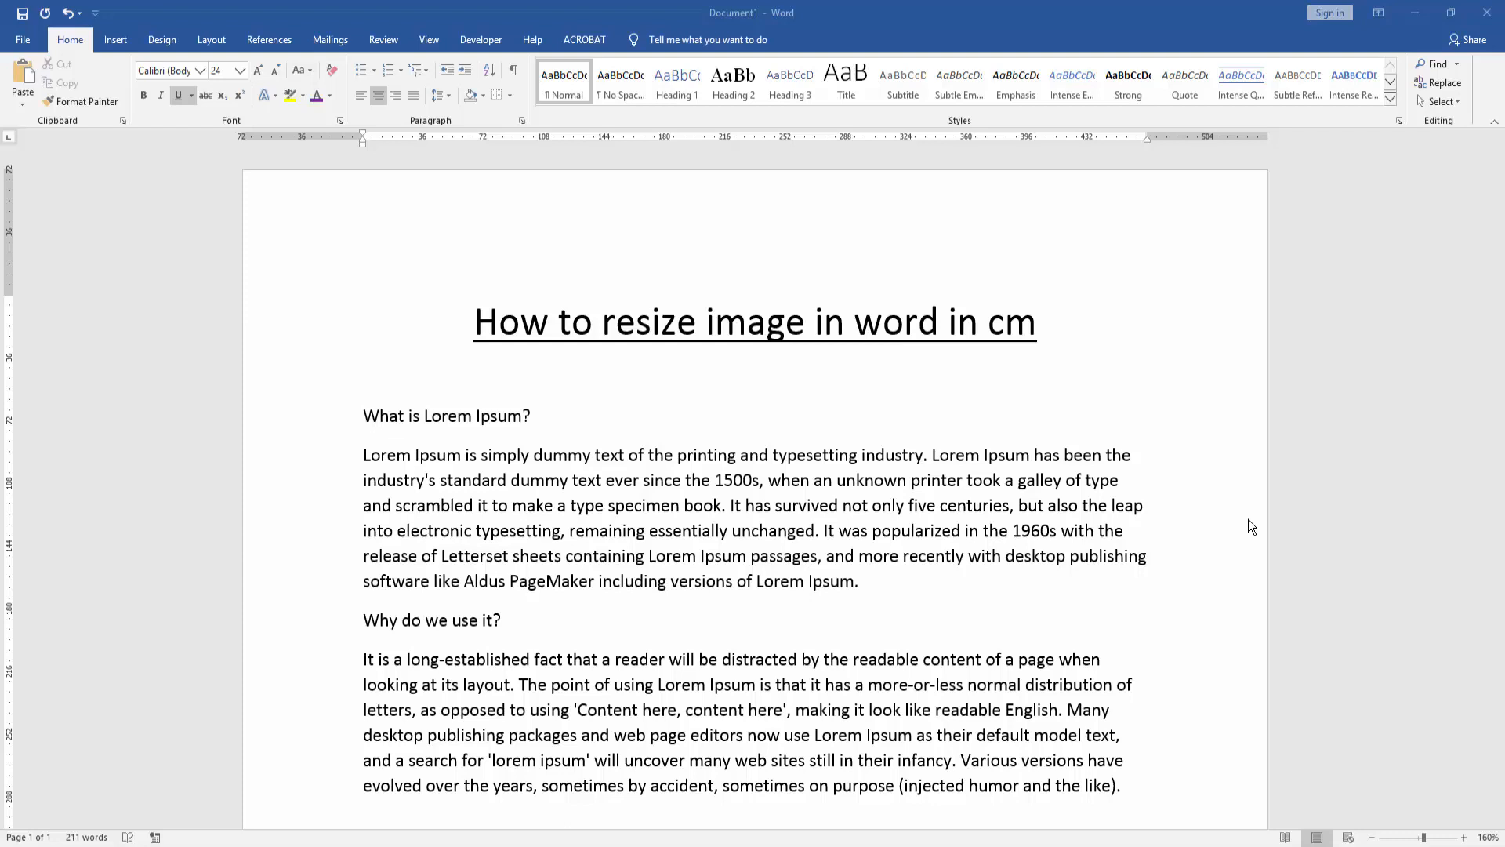
pyautogui.moveTo(1249, 523)
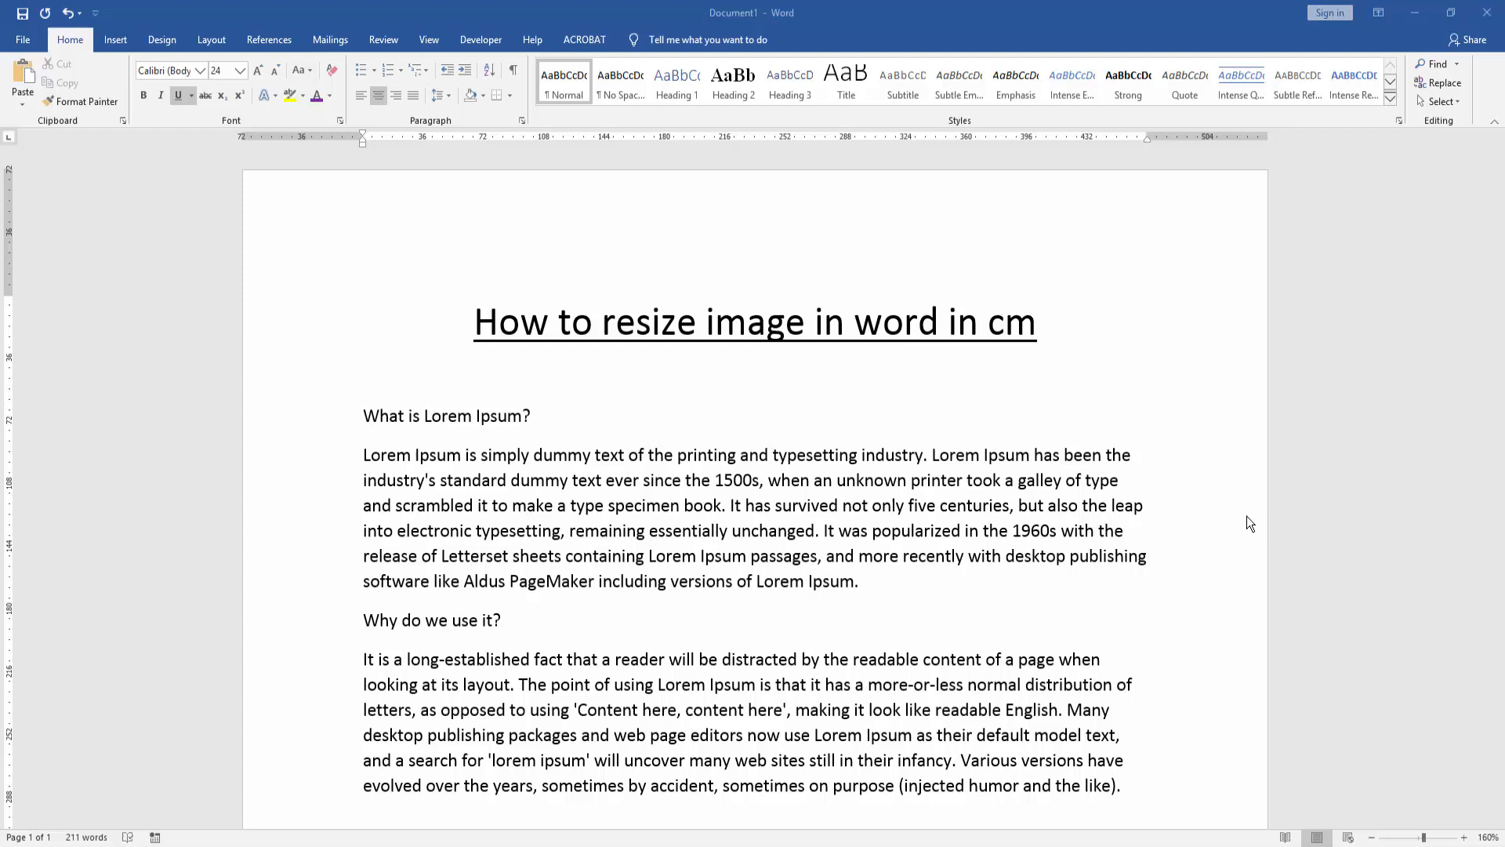
pyautogui.moveTo(1255, 513)
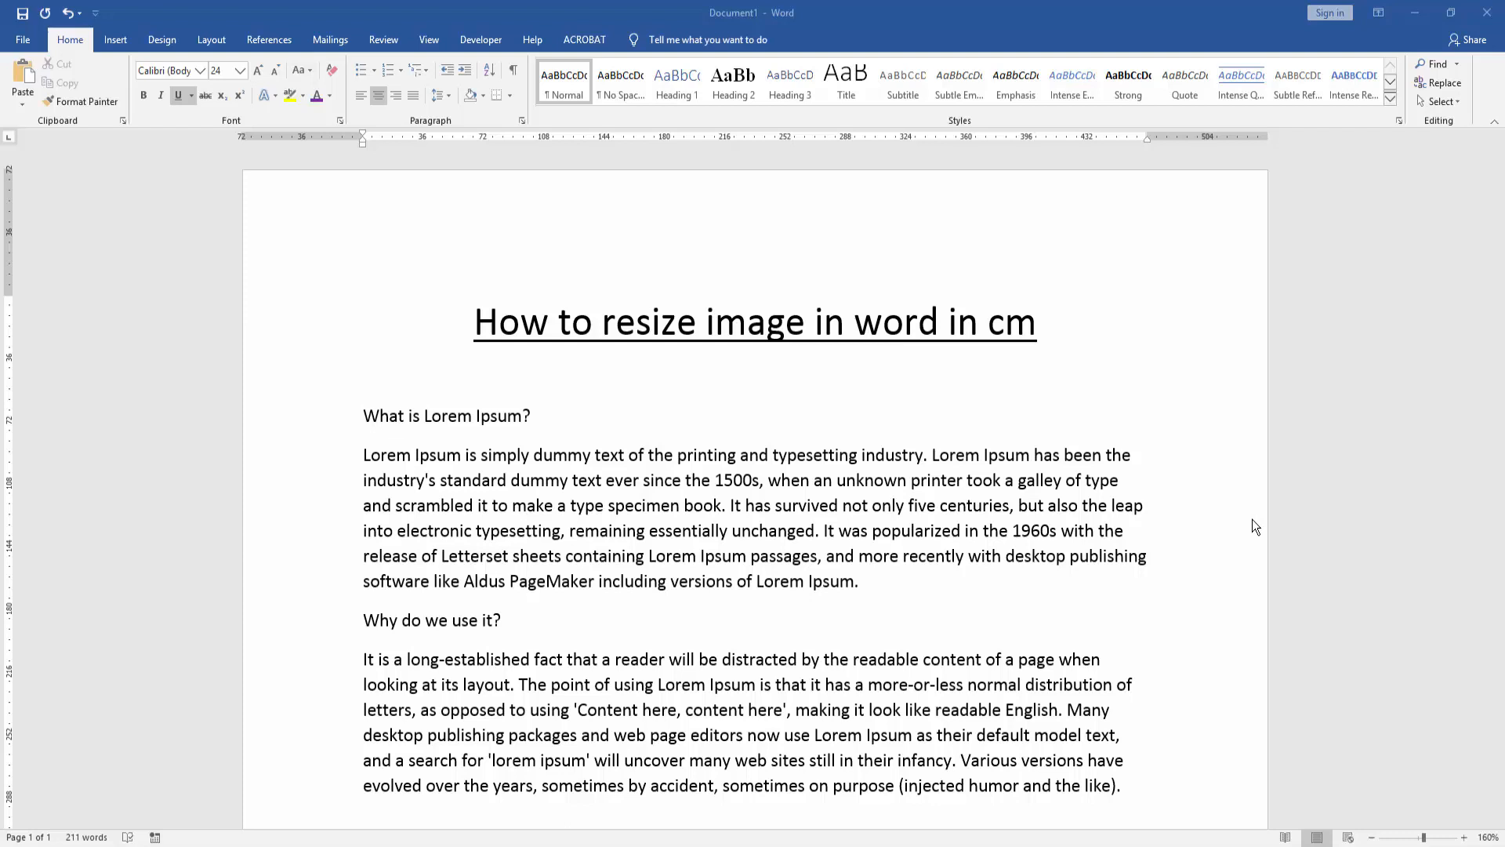
pyautogui.moveTo(1267, 540)
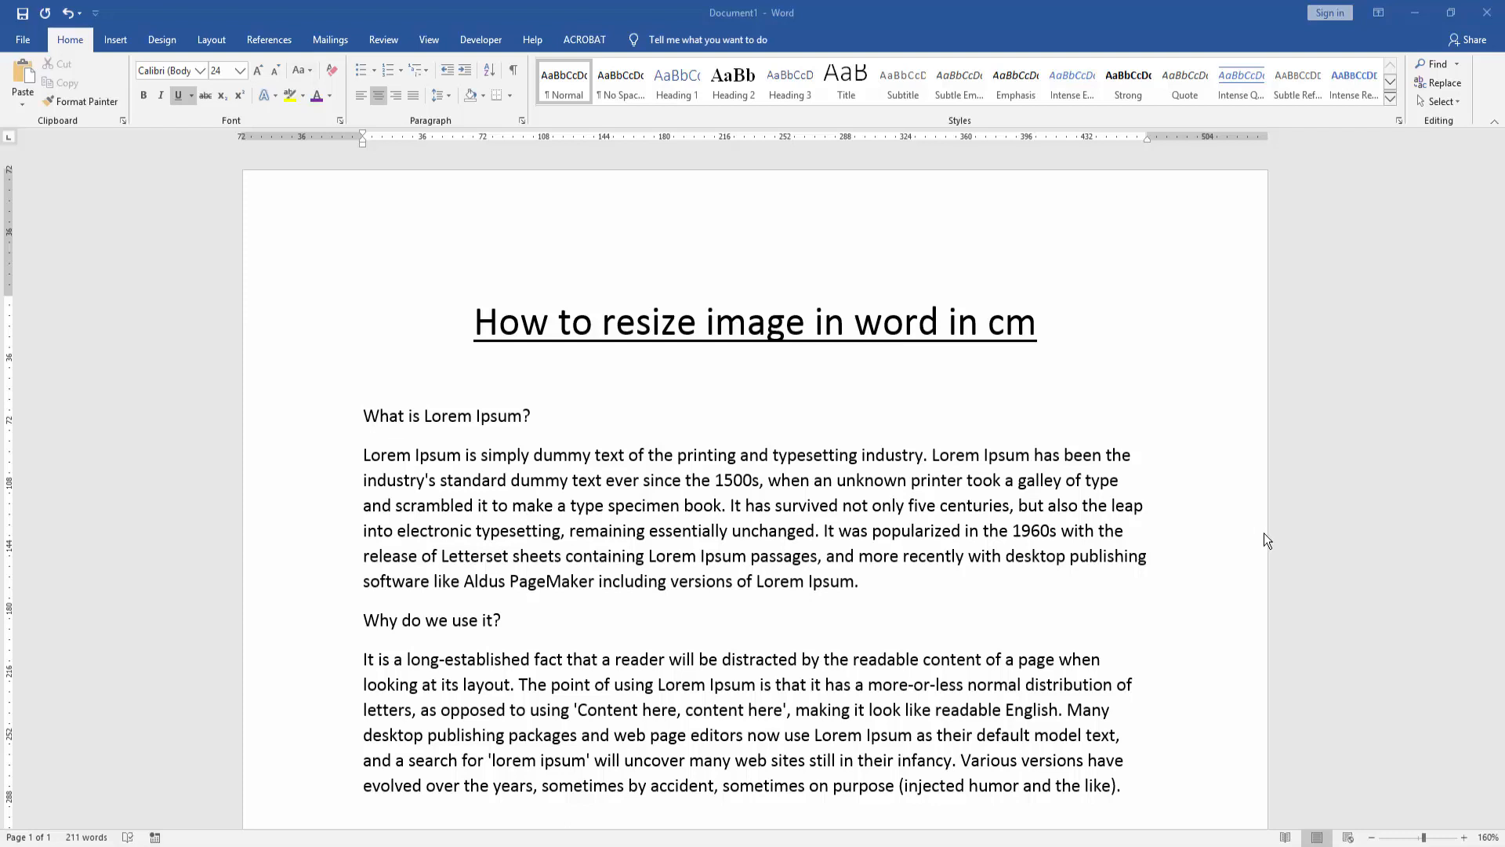
pyautogui.moveTo(1251, 522)
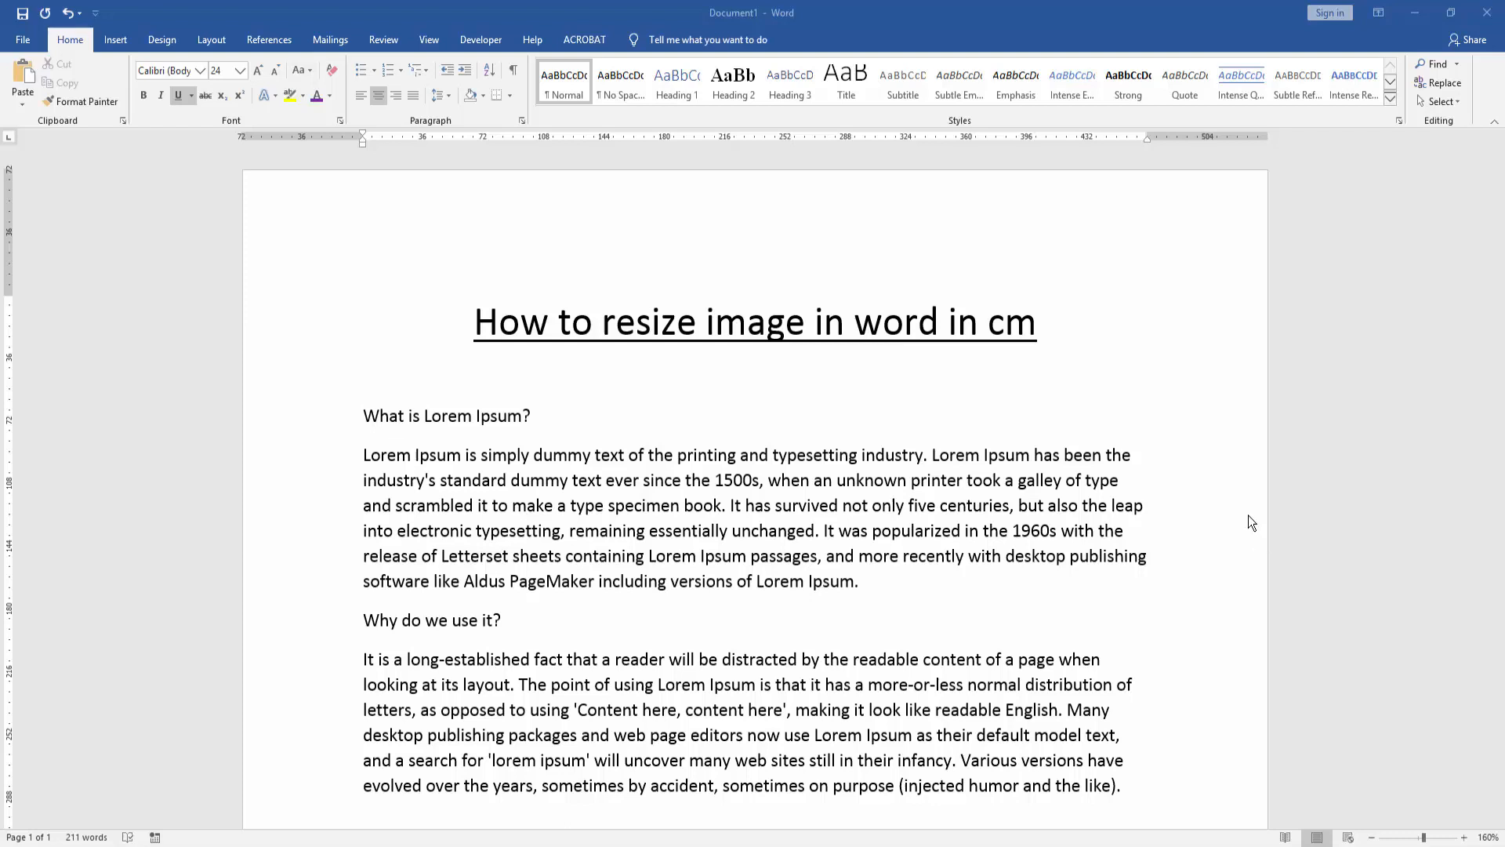
# Insert the andreas-kind cloudy mountain photo from the Desktop beneath the title.
pyautogui.click(615, 321)
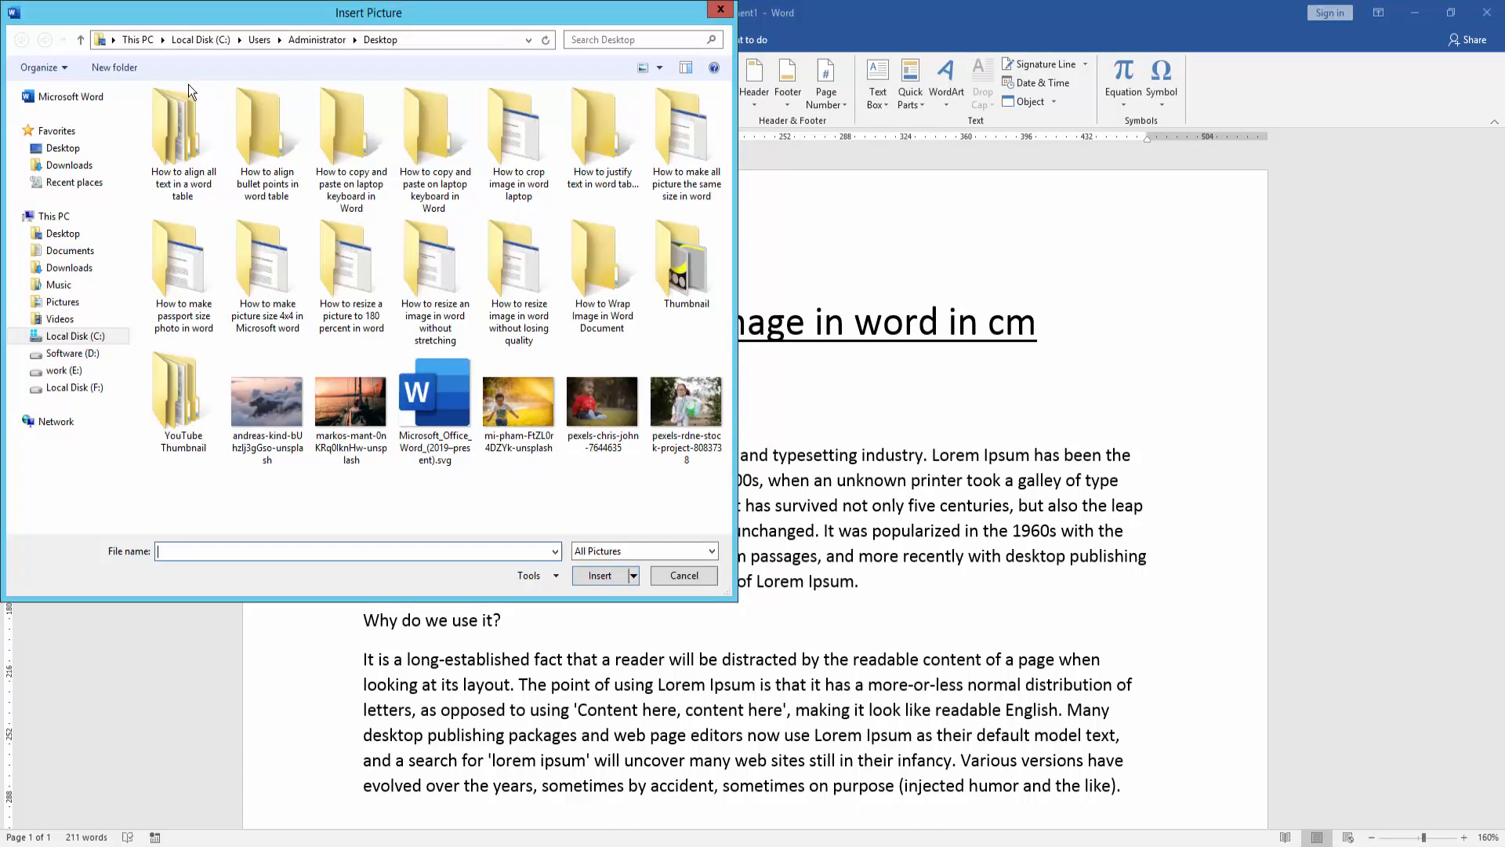
pyautogui.click(267, 401)
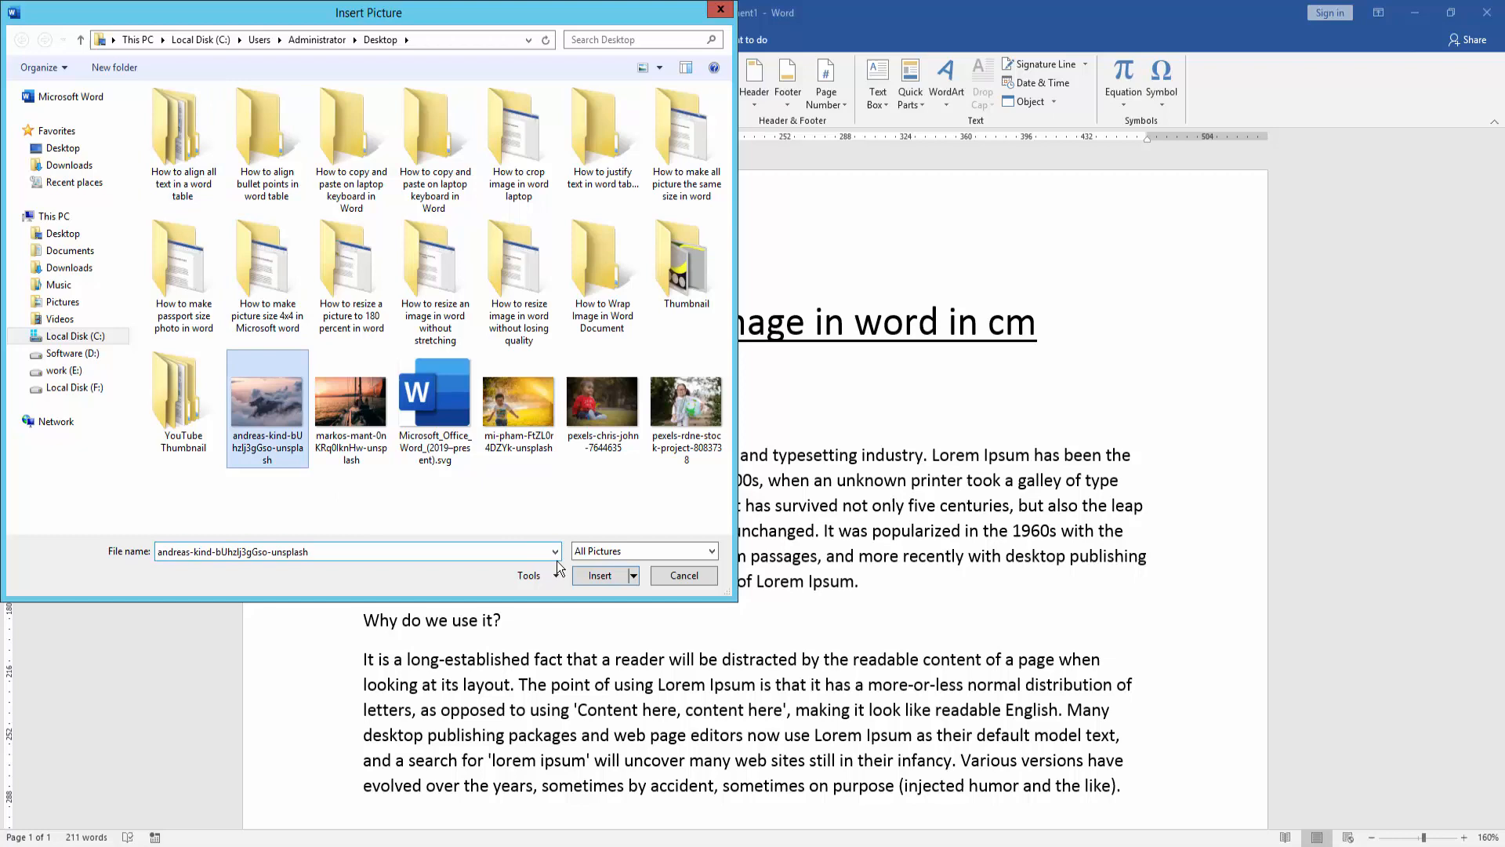
pyautogui.click(599, 575)
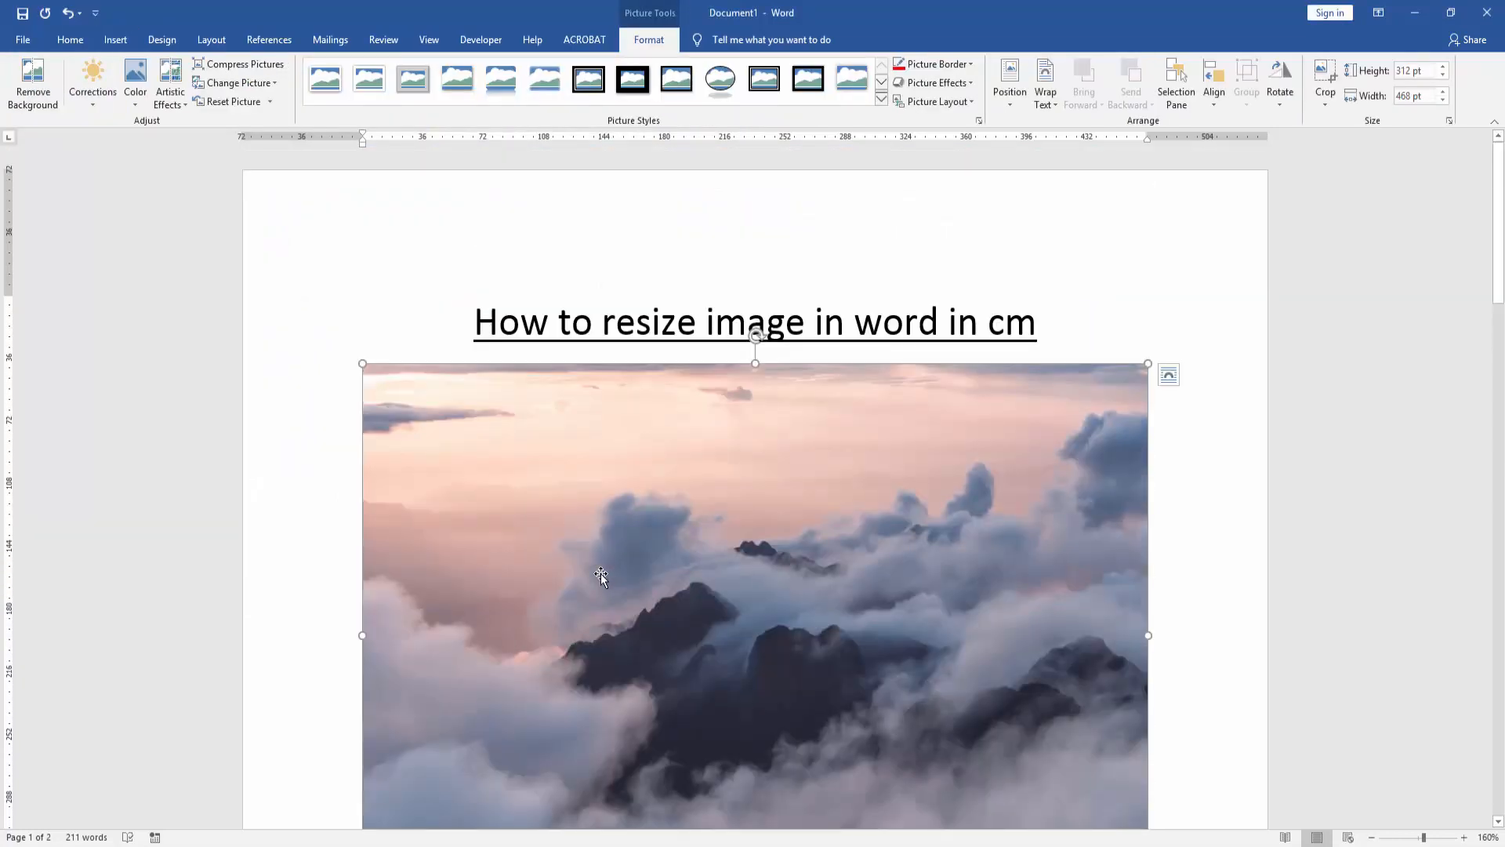
pyautogui.moveTo(602, 575)
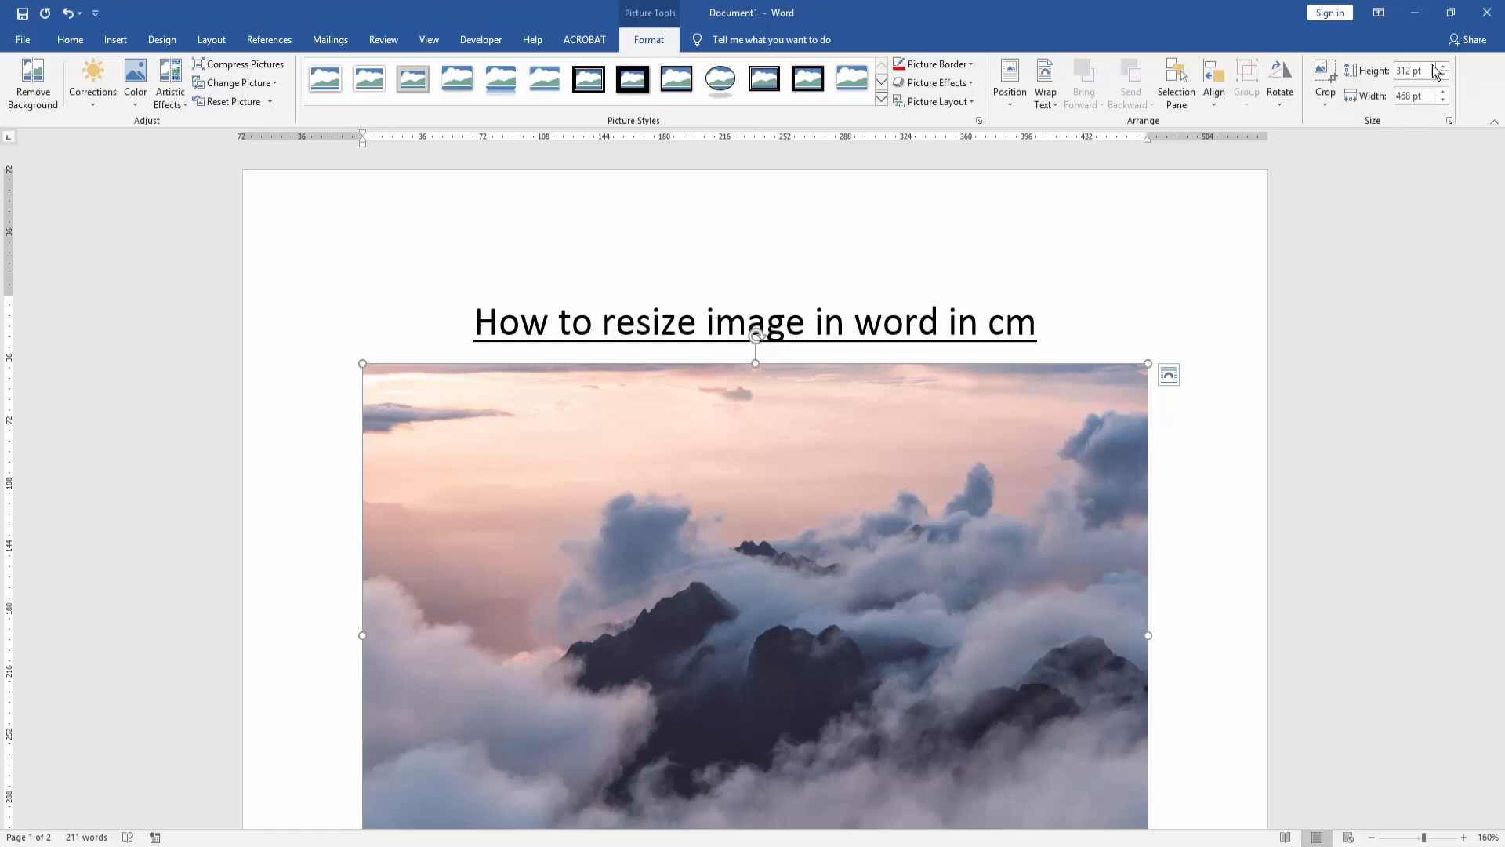
pyautogui.moveTo(1411, 70)
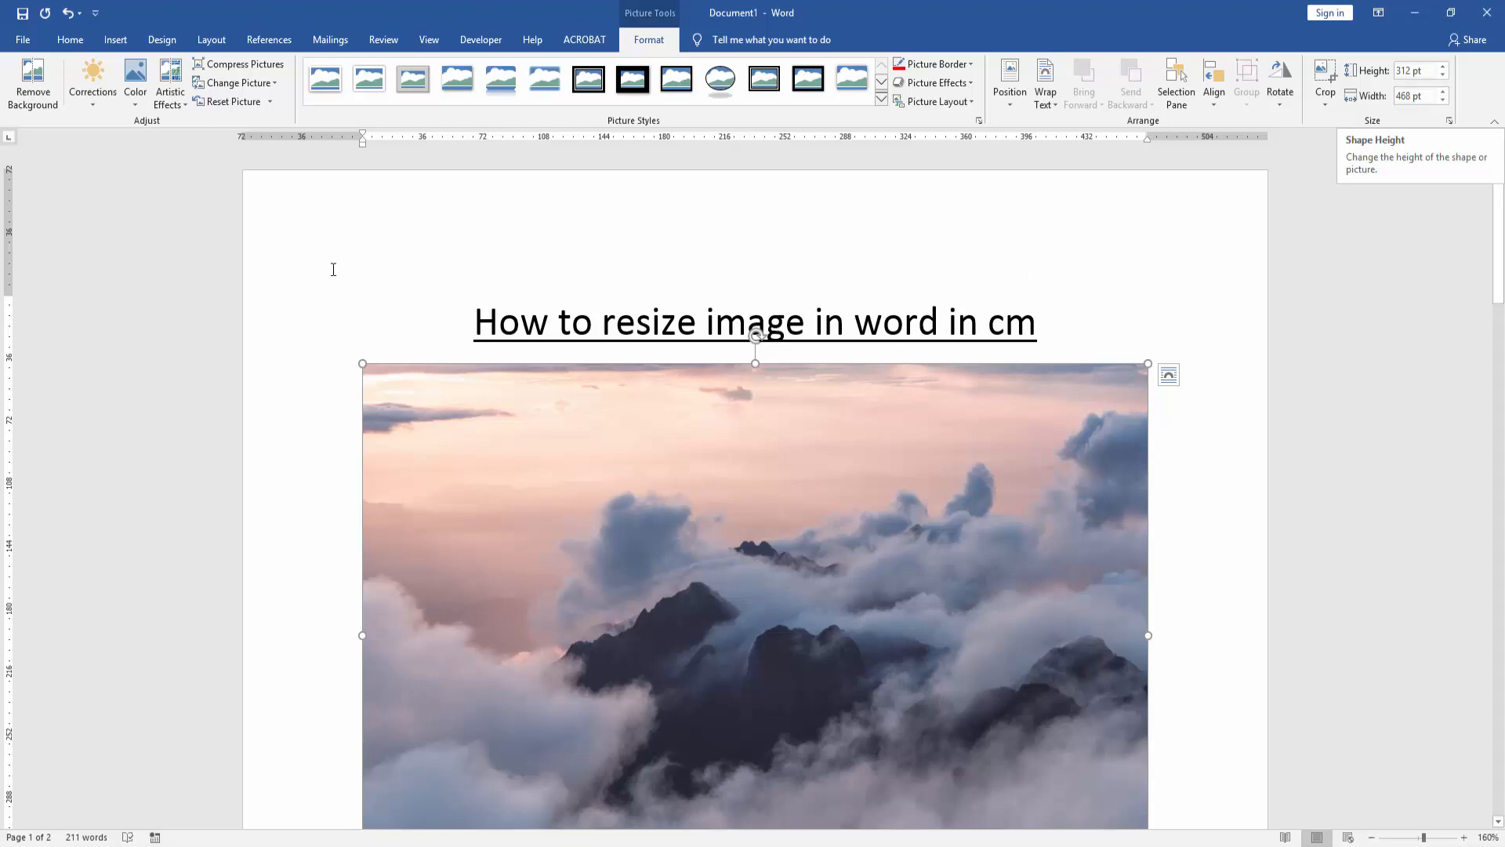
pyautogui.click(22, 39)
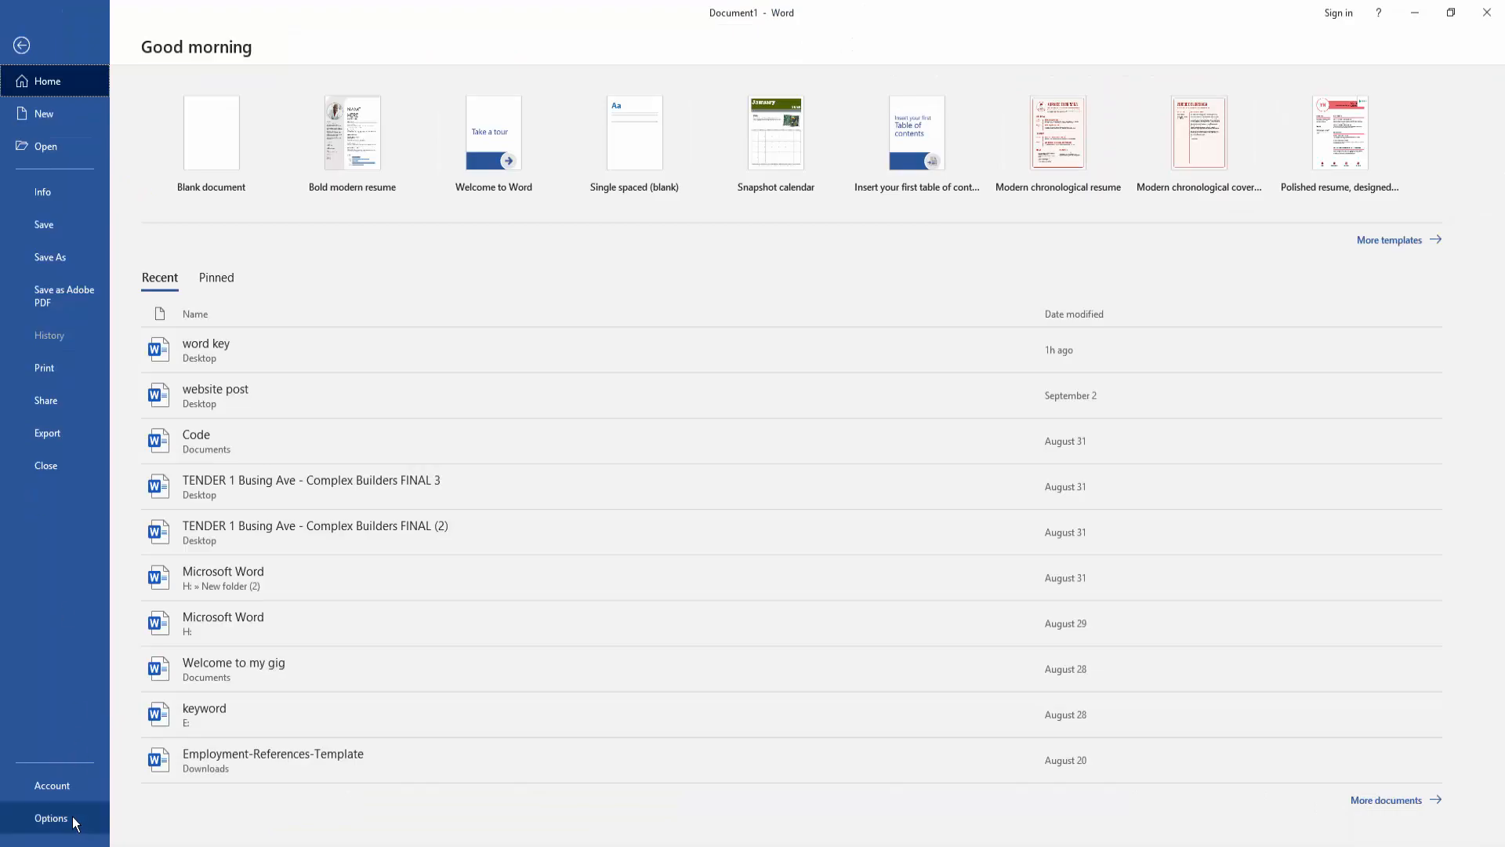
# In Word Options > Advanced > Display, set 'Show measurements in units of' to Centimeters.
pyautogui.click(50, 818)
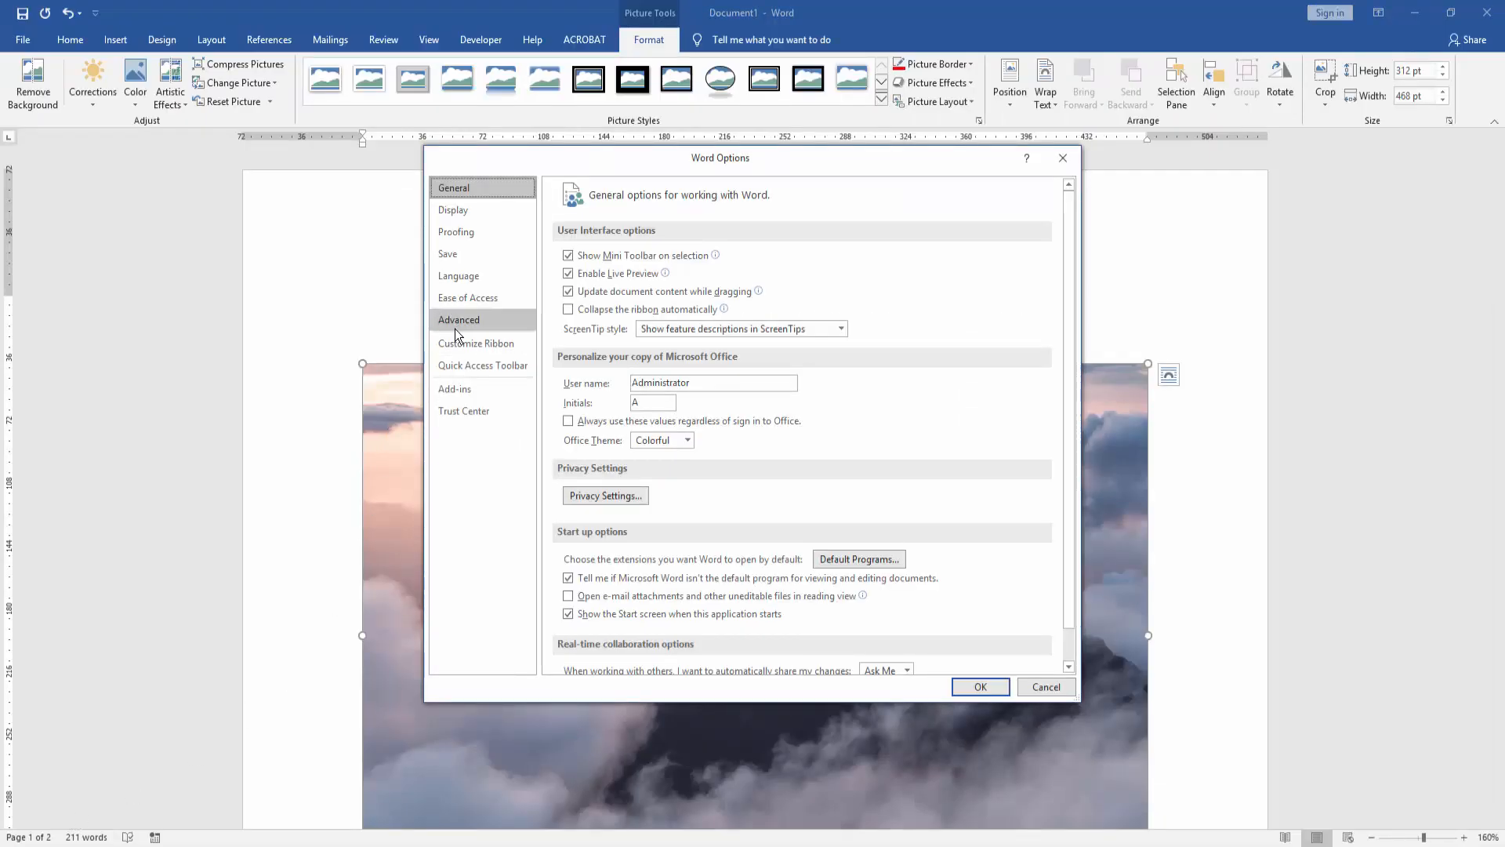
pyautogui.click(458, 320)
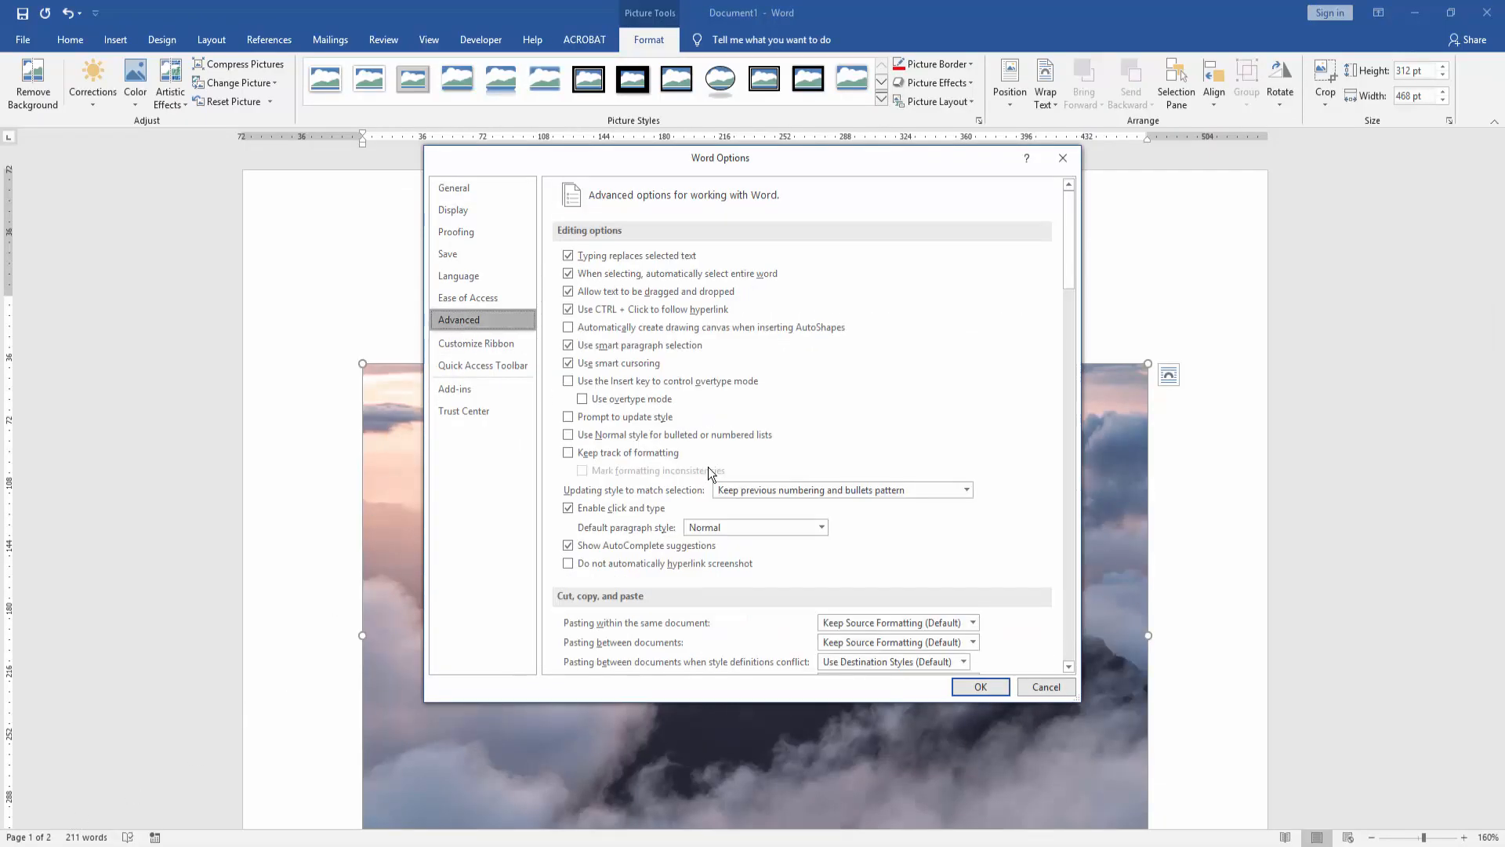
pyautogui.scroll(-3)
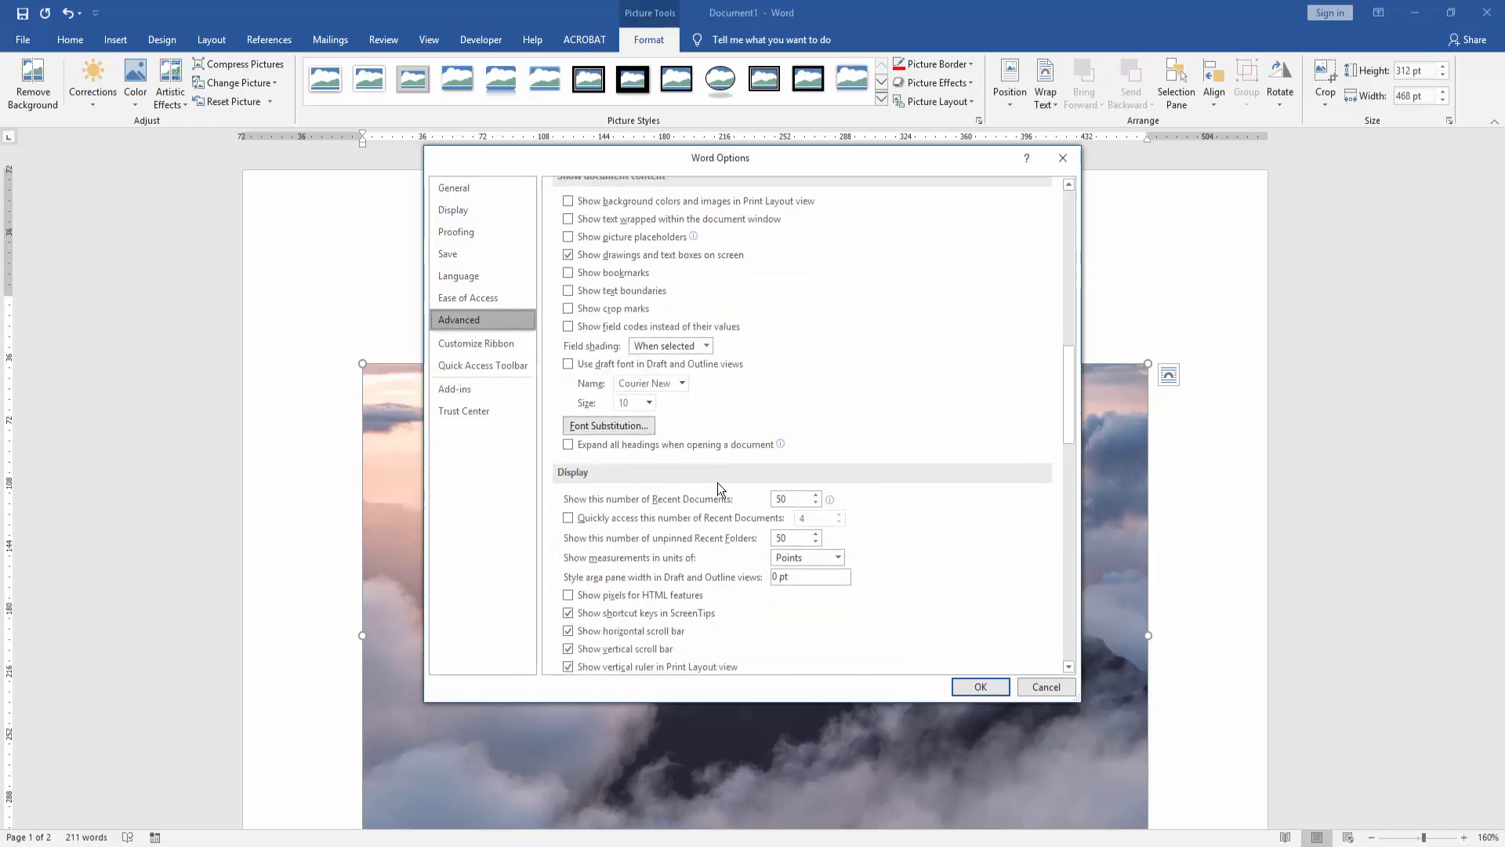
pyautogui.scroll(-3)
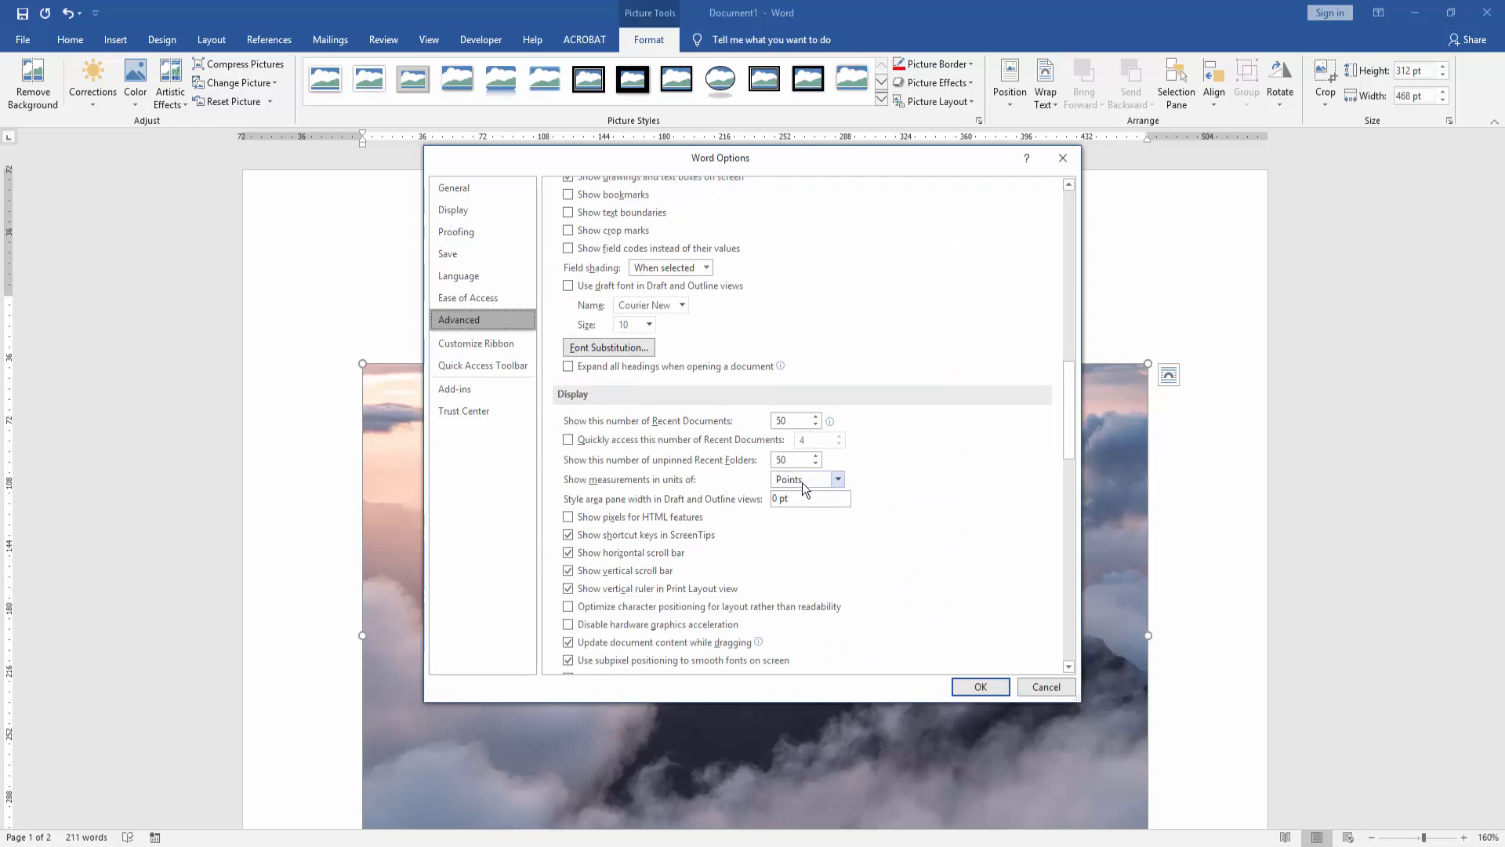
pyautogui.click(835, 480)
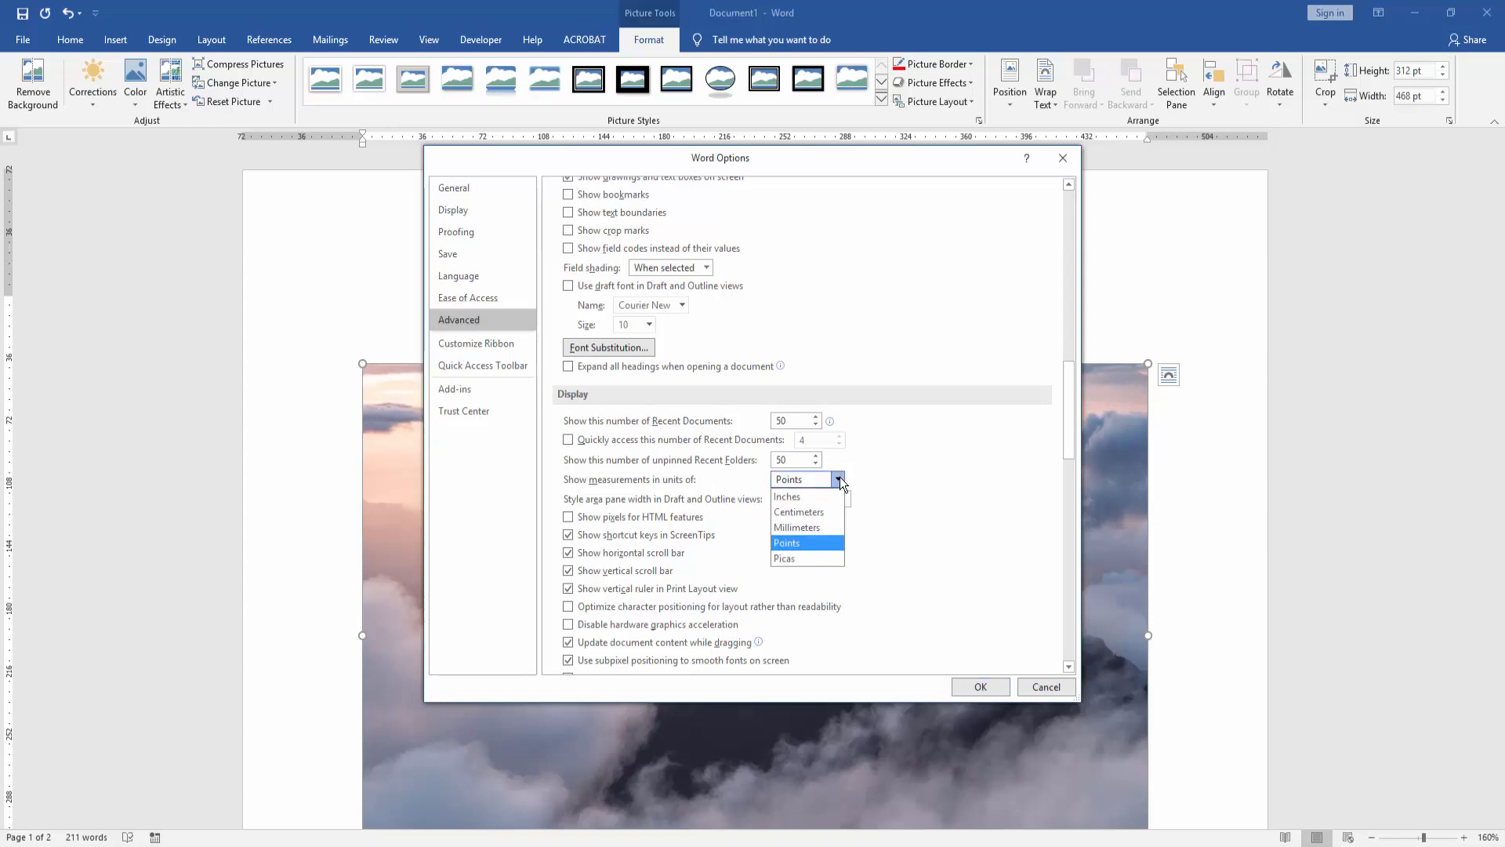
pyautogui.moveTo(798, 511)
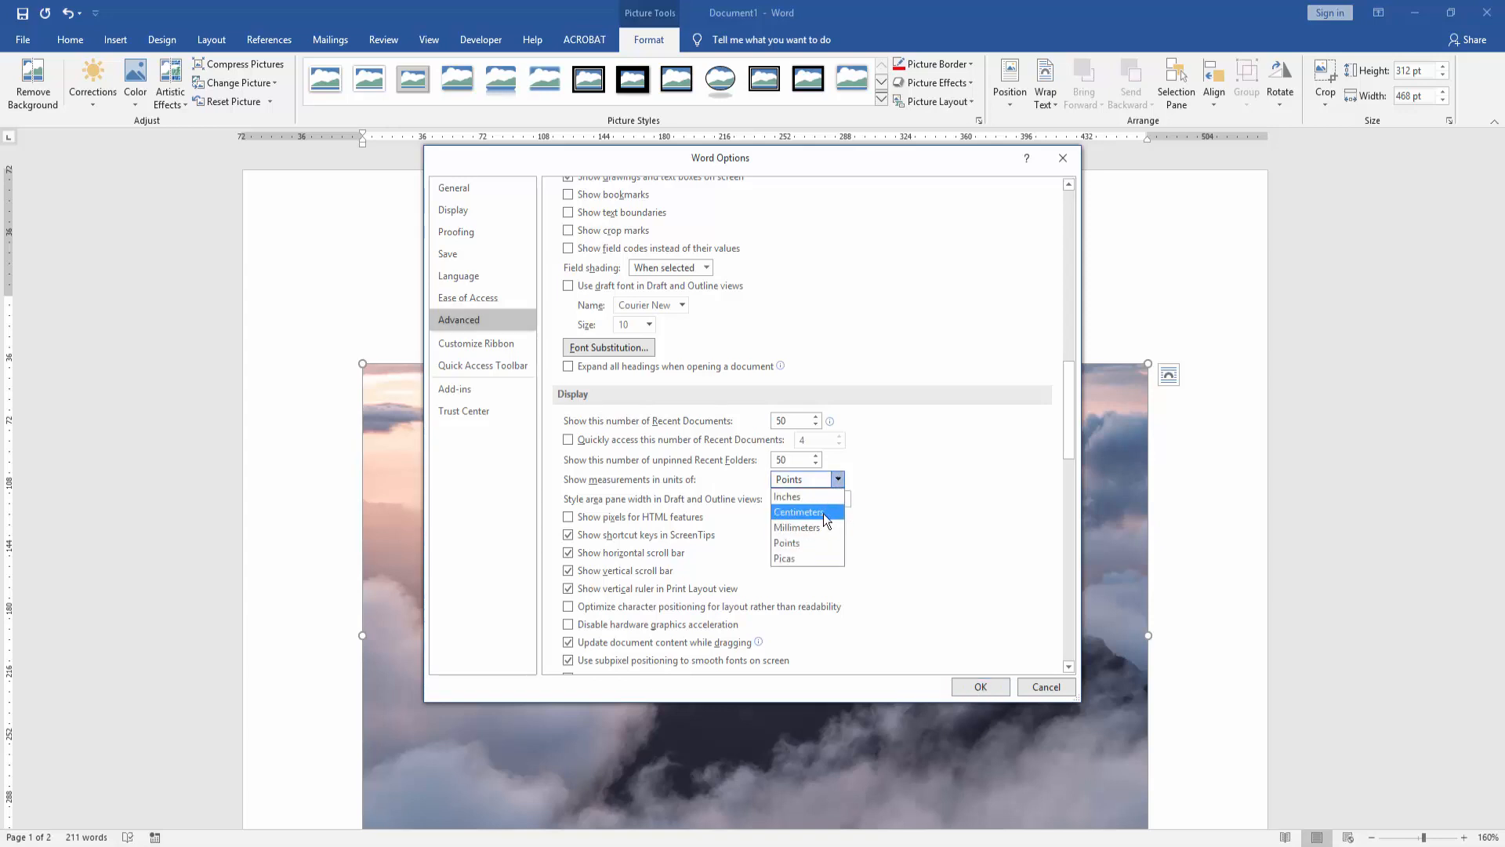
pyautogui.click(798, 511)
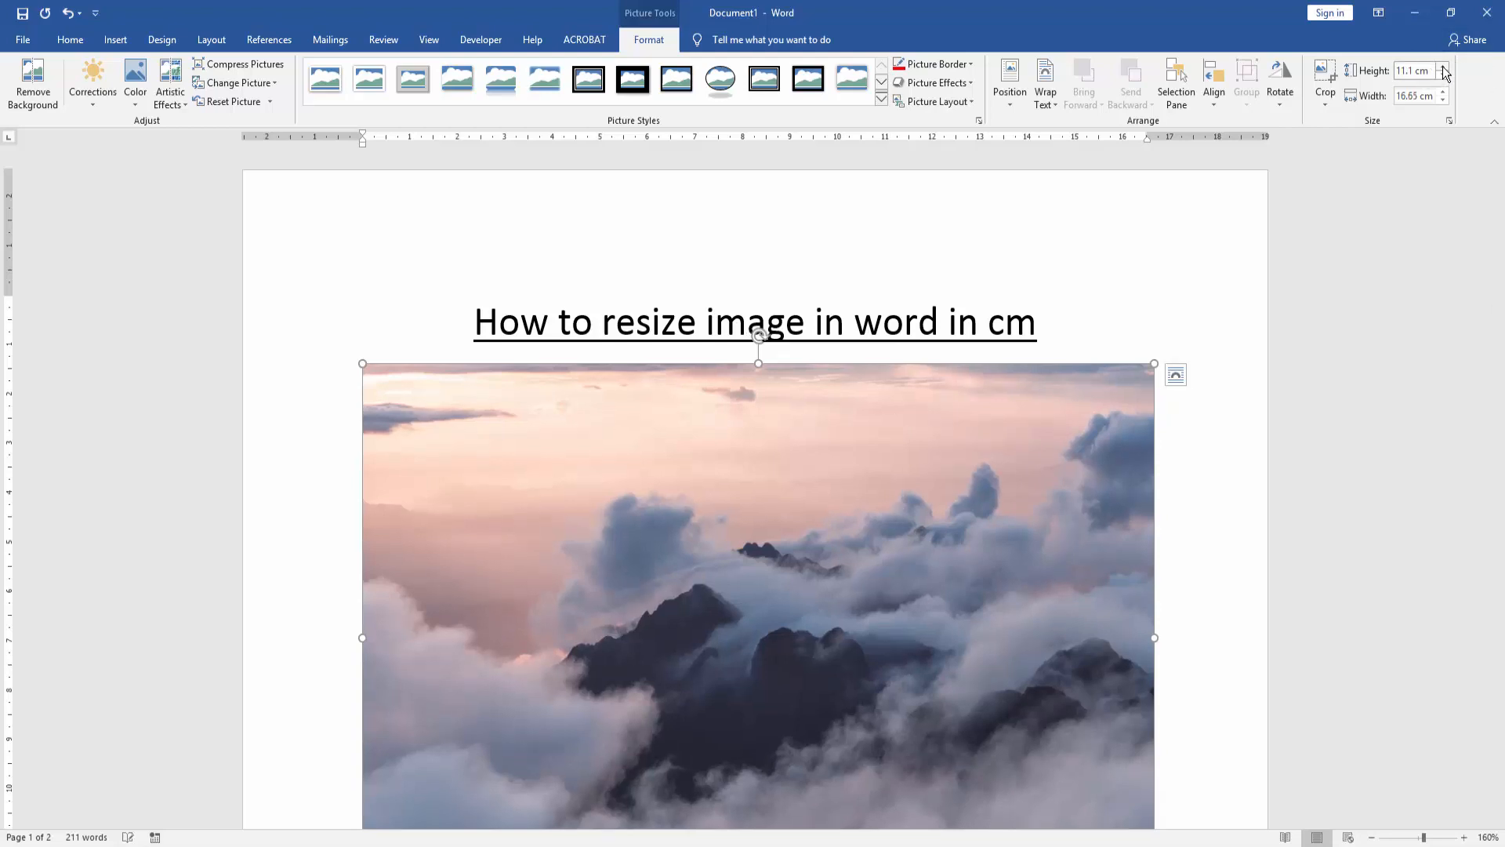
# Reduce the photo to 10.33 cm high by 15.5 cm wide, then deselect it.
pyautogui.click(1443, 91)
pyautogui.write('15.5')
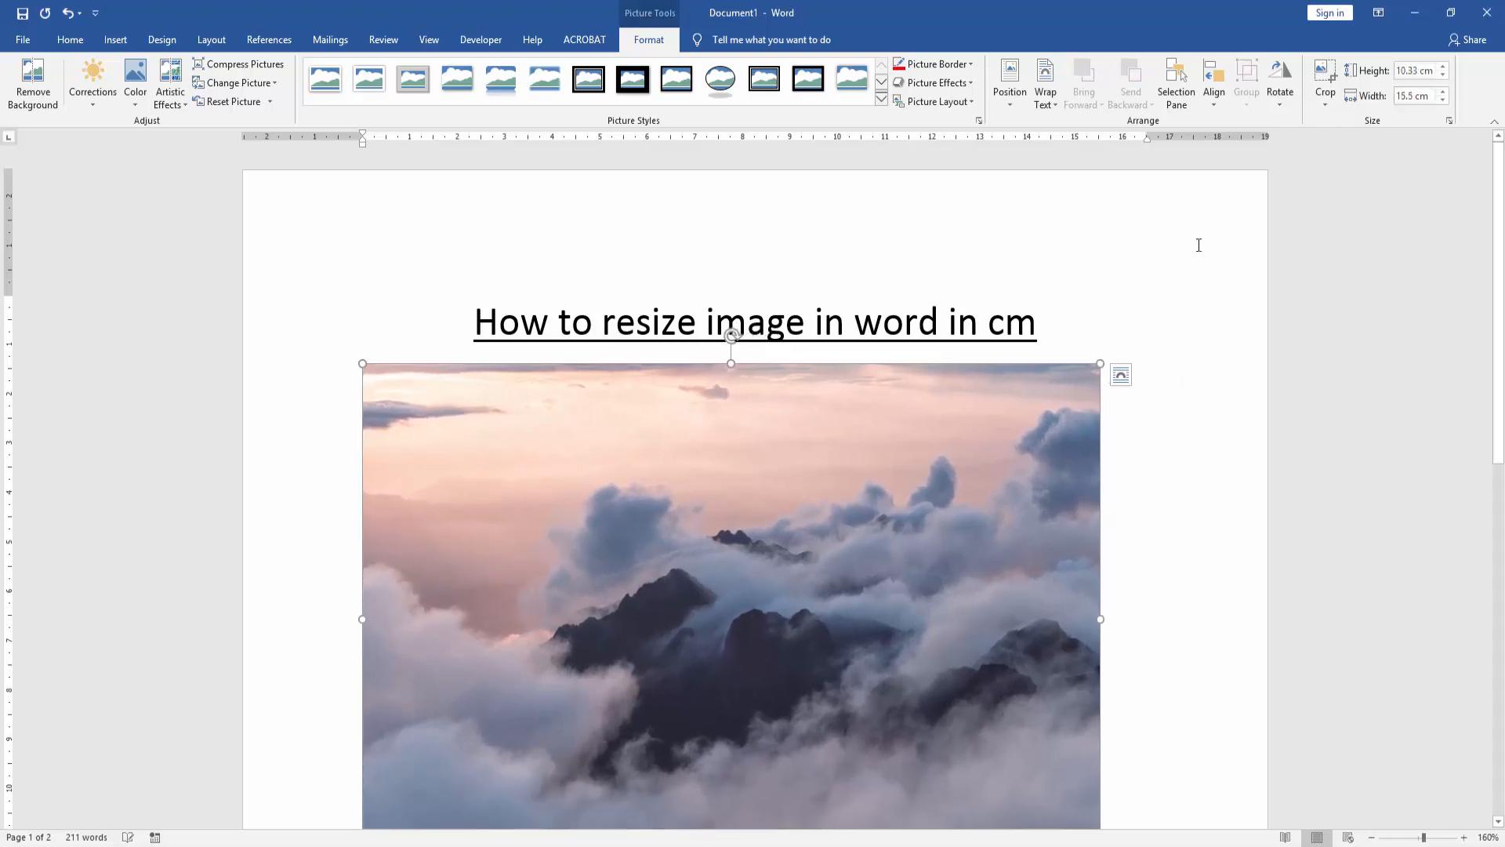
pyautogui.click(1008, 321)
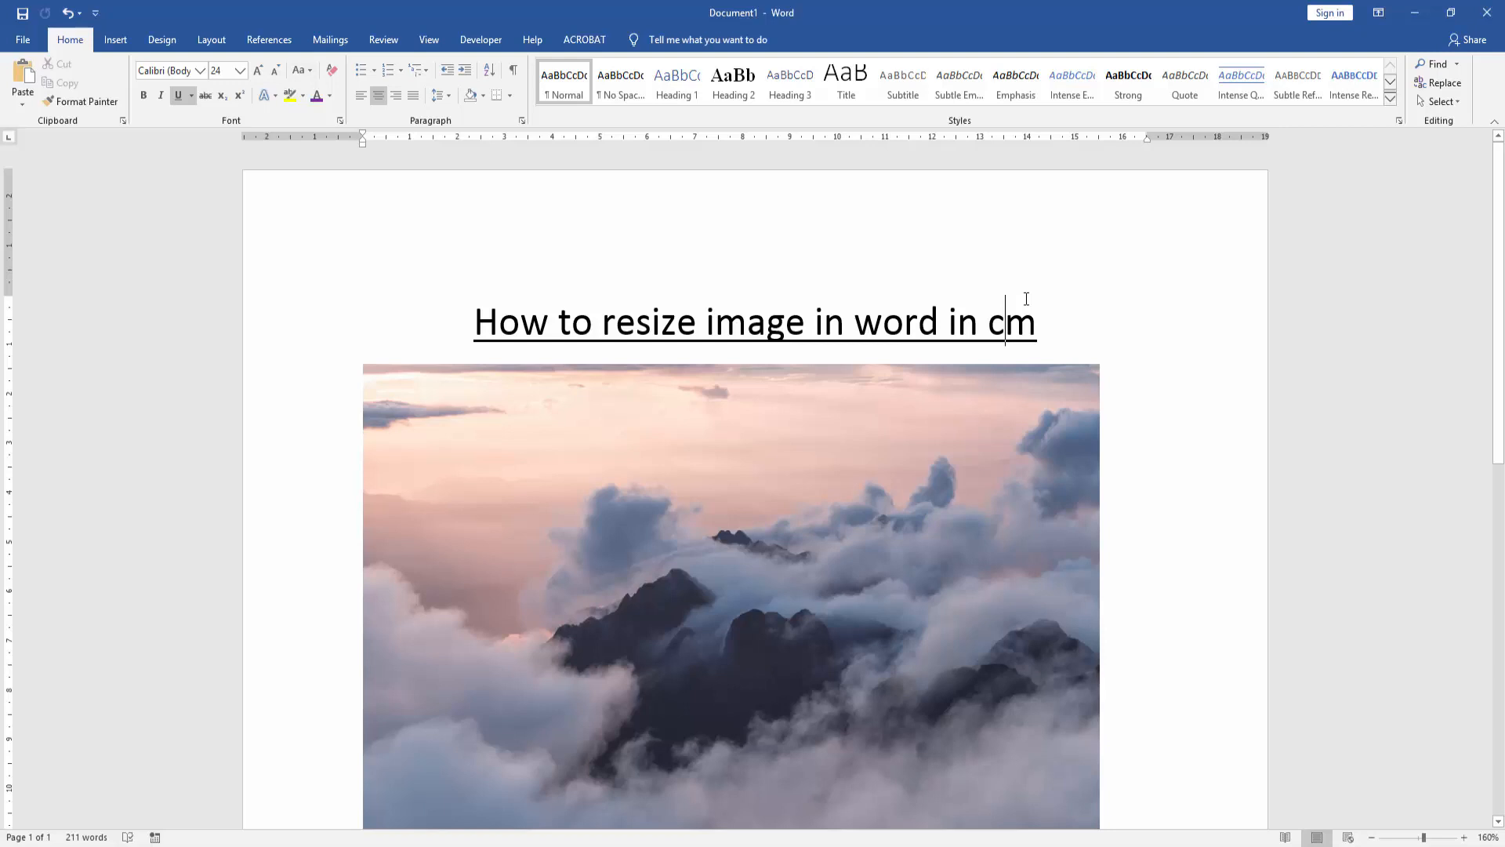